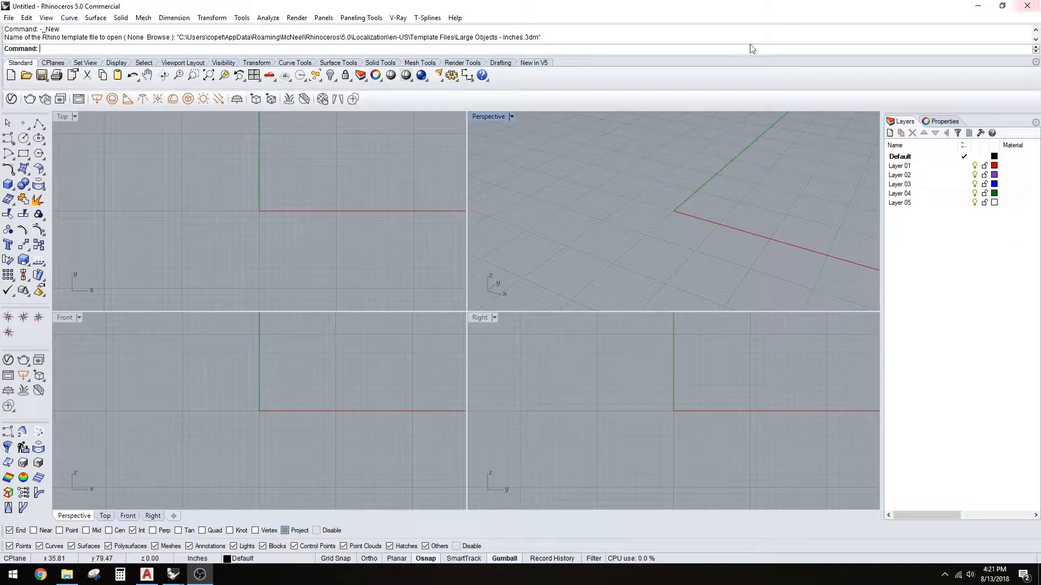
Step: Maximize the Perspective viewport and orbit over the empty grid
double_click(488, 116)
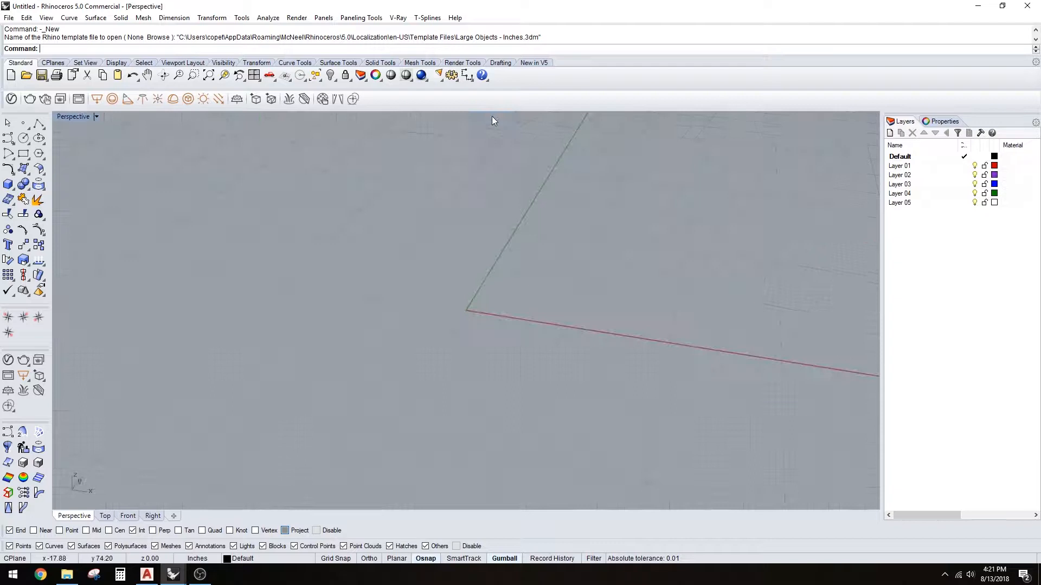
left_click_drag(494, 120, 606, 281)
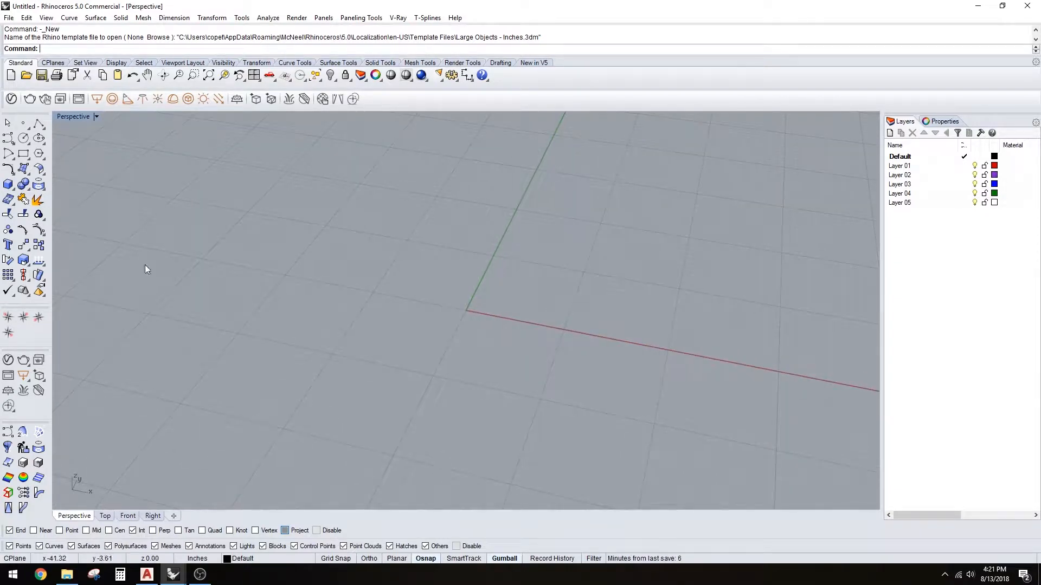
mouse_move(491, 283)
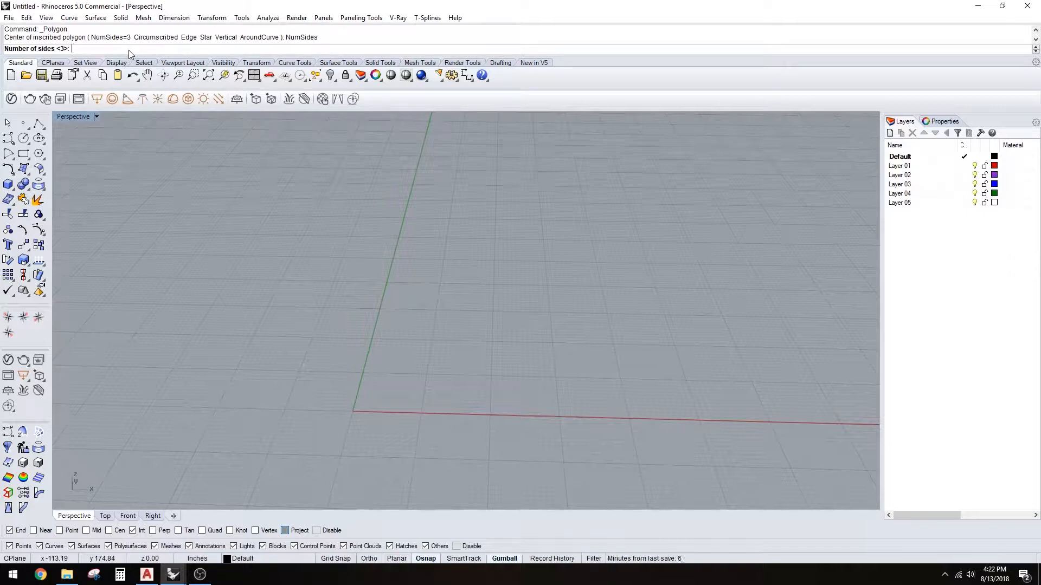
Step: Give the polygon 8 sides and frame the view around the tall rectangular panel
type("8")
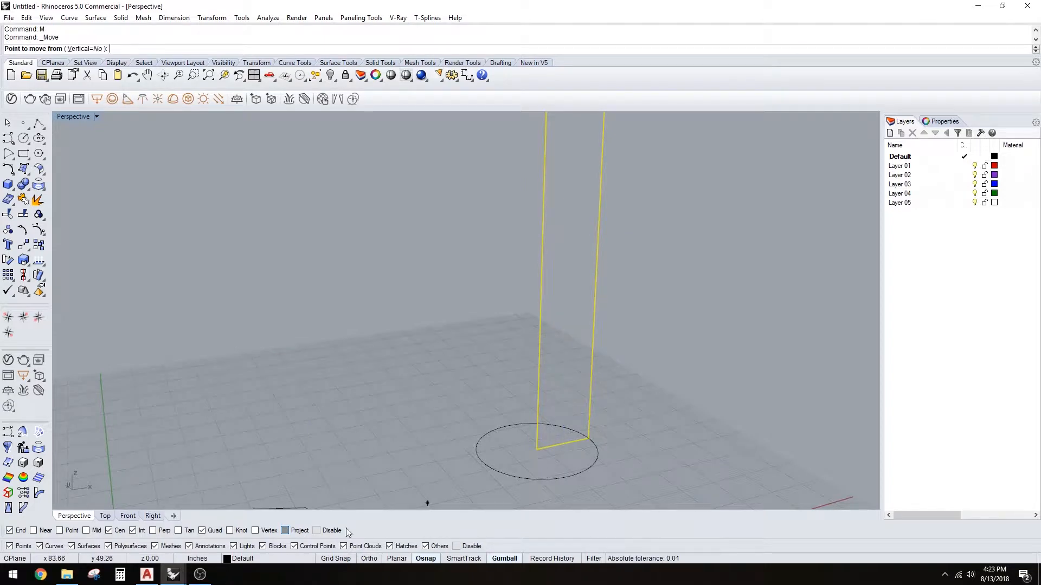
mouse_move(563, 460)
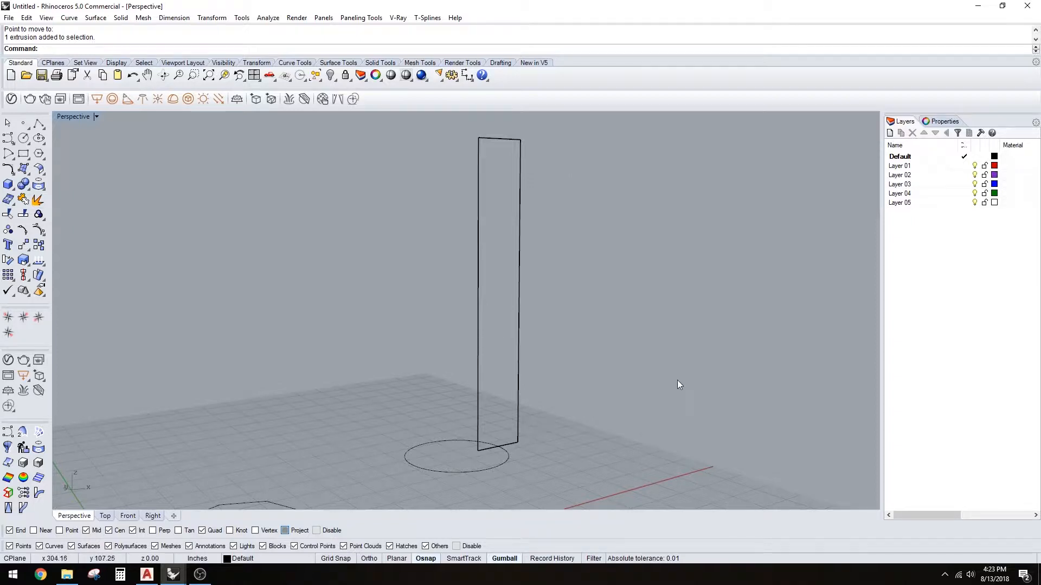
left_click_drag(679, 384, 511, 447)
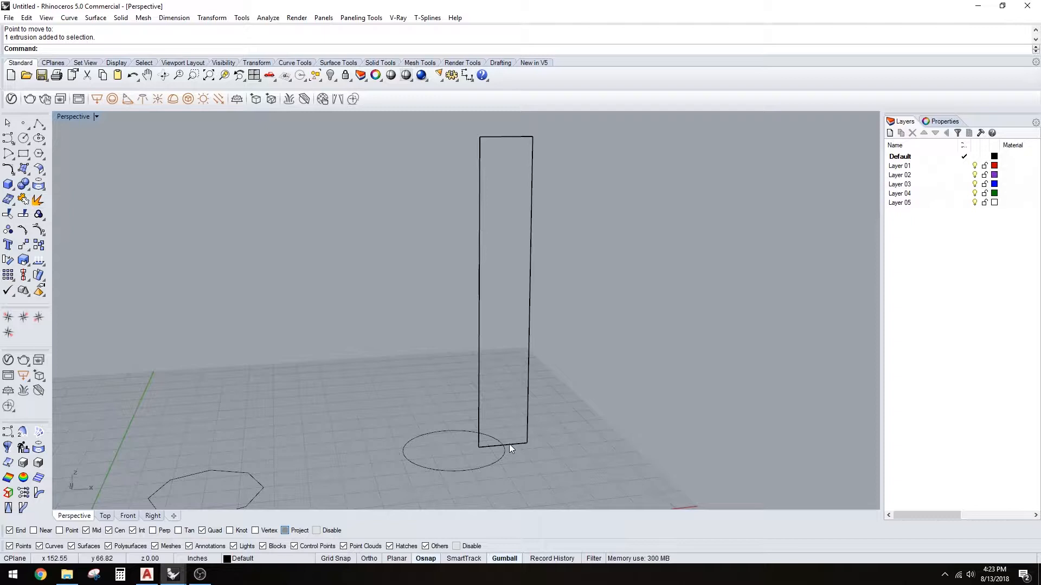
Step: Set the CPlane to the rectangle's face and define its axis direction
type("CPlane")
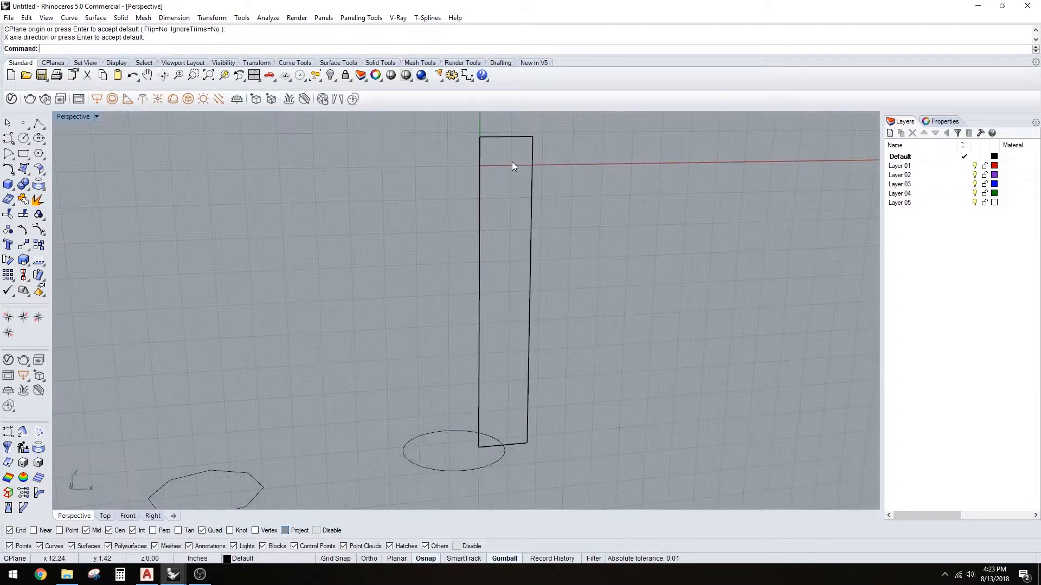
left_click_drag(514, 166, 569, 329)
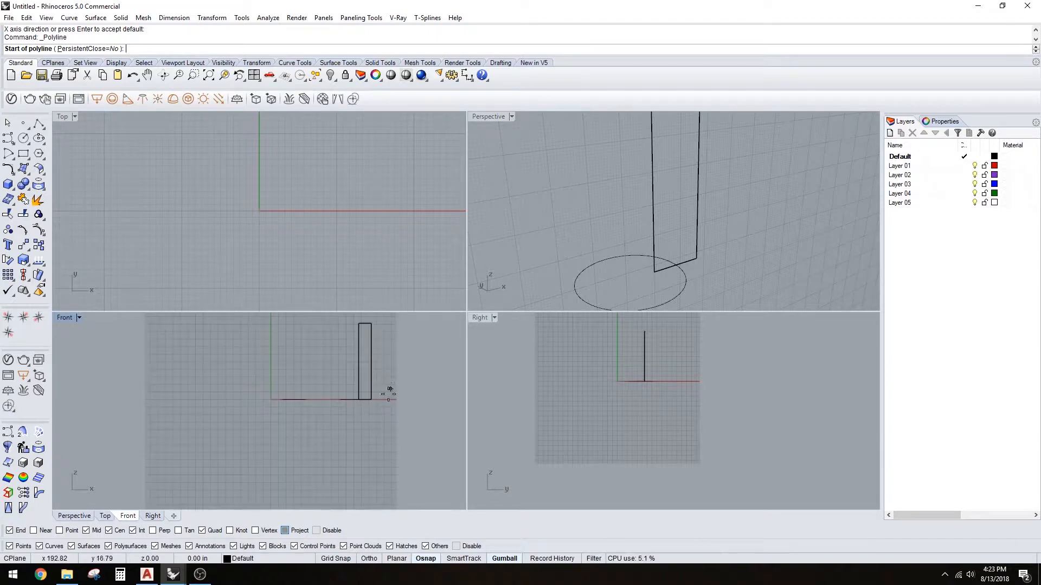
Step: Draw the stepped column profile polyline up from the Int snap on the circle
double_click(488, 116)
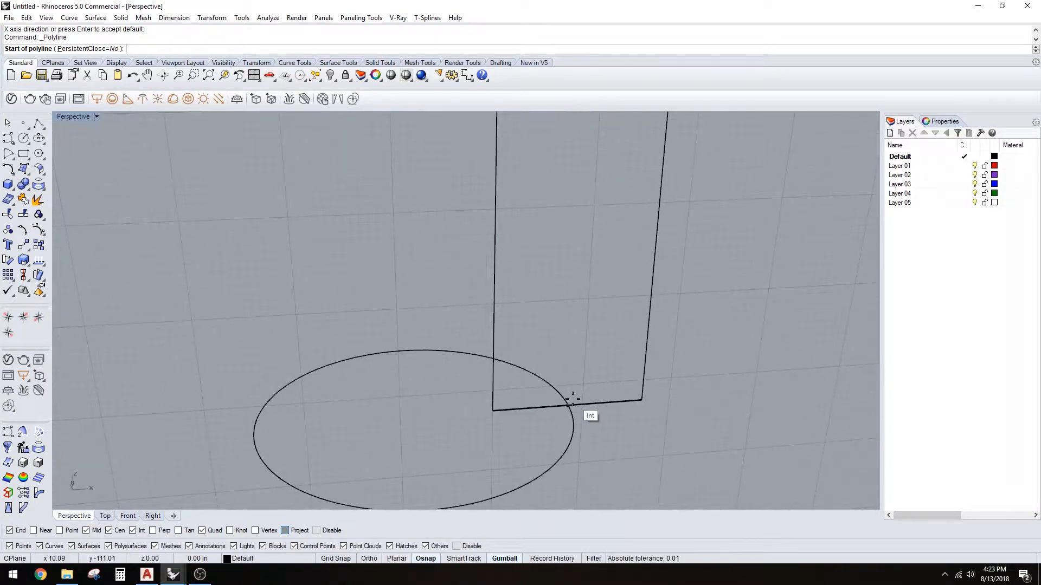
left_click(108, 531)
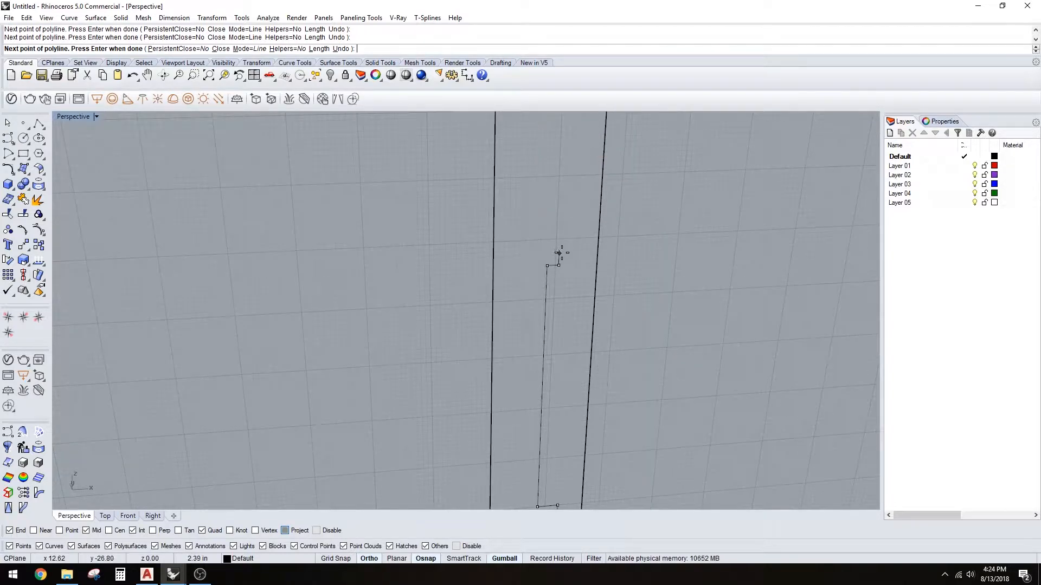
left_click(566, 213)
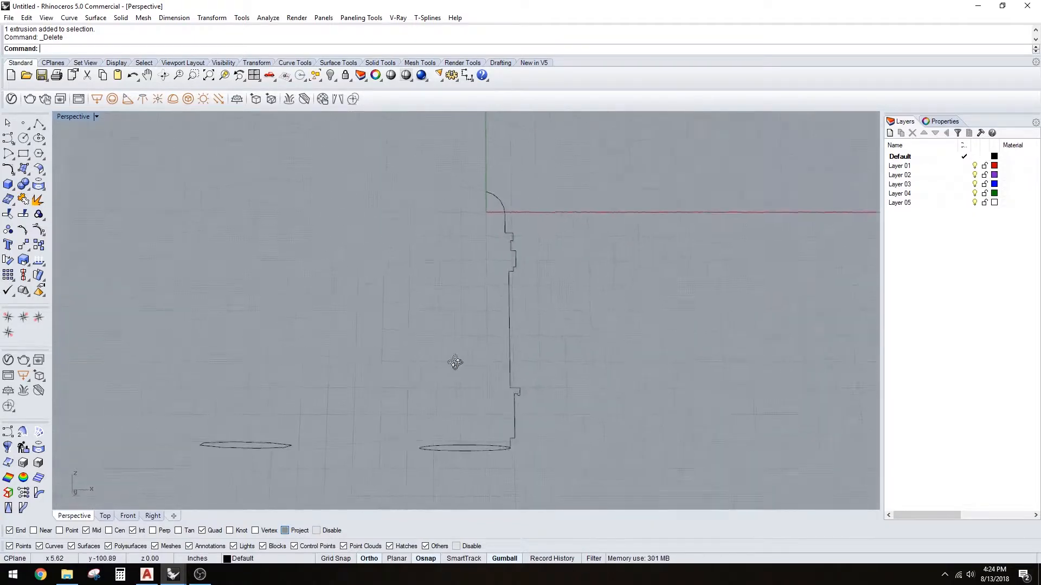
left_click_drag(456, 362, 508, 429)
type("CPlane")
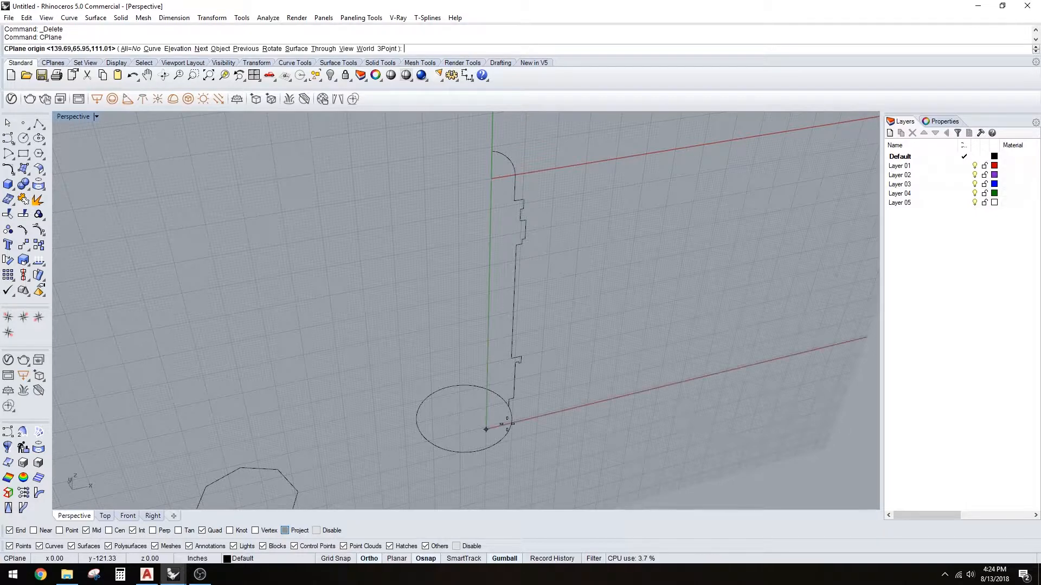
Step: Restore the World Top construction plane and select the profile curve
type("W")
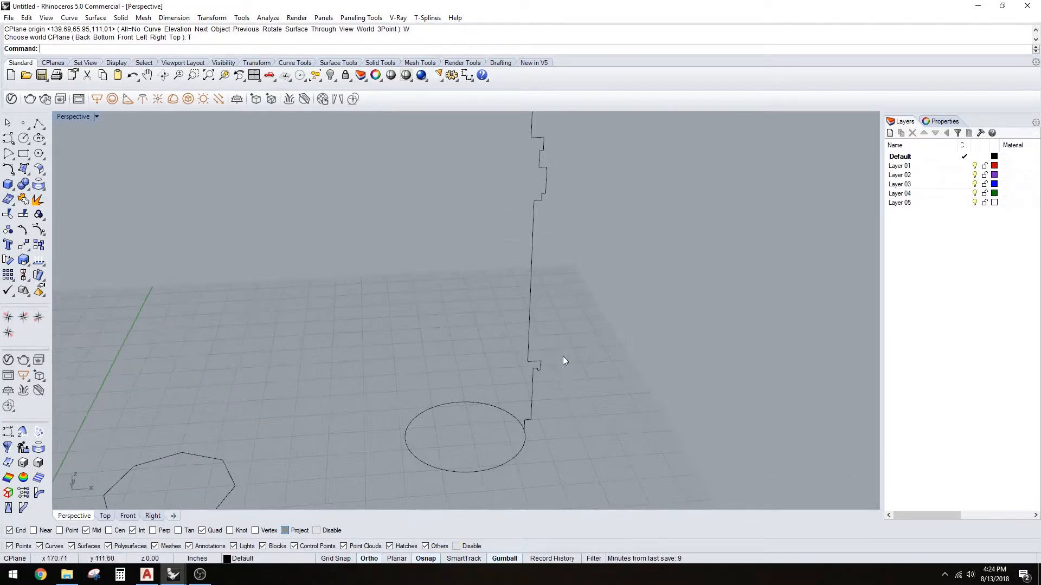
left_click(900, 166)
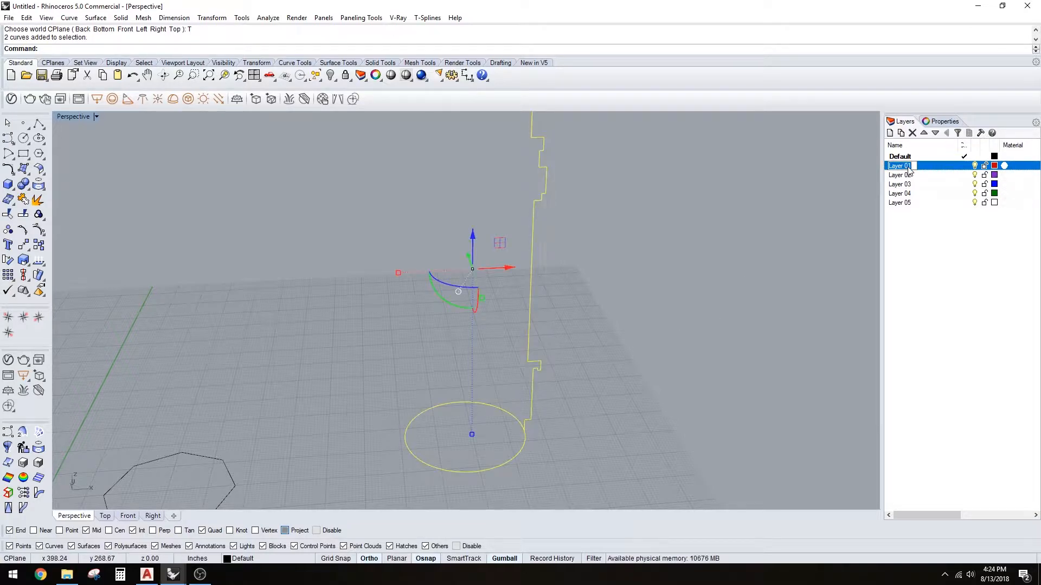
Step: Name Layer 01 CURVES, make Layer 02 current and name it SWEEP
type("CURVES")
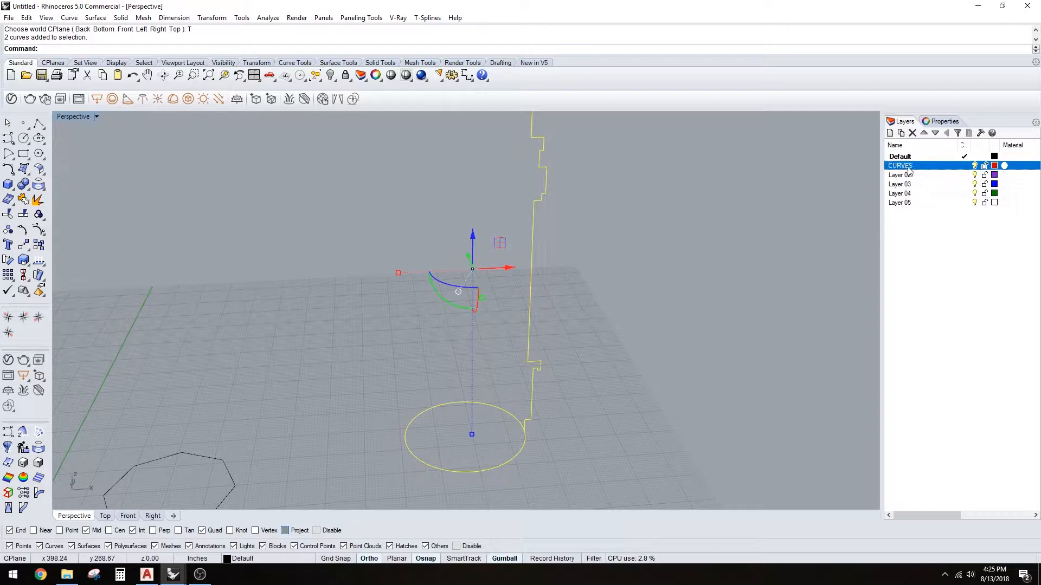
left_click(902, 174)
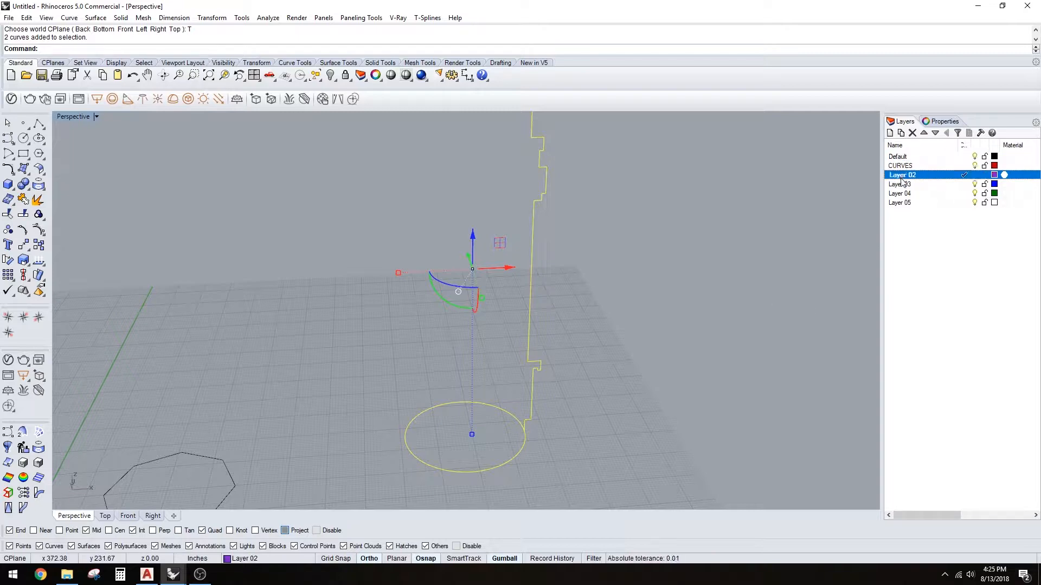
double_click(902, 175)
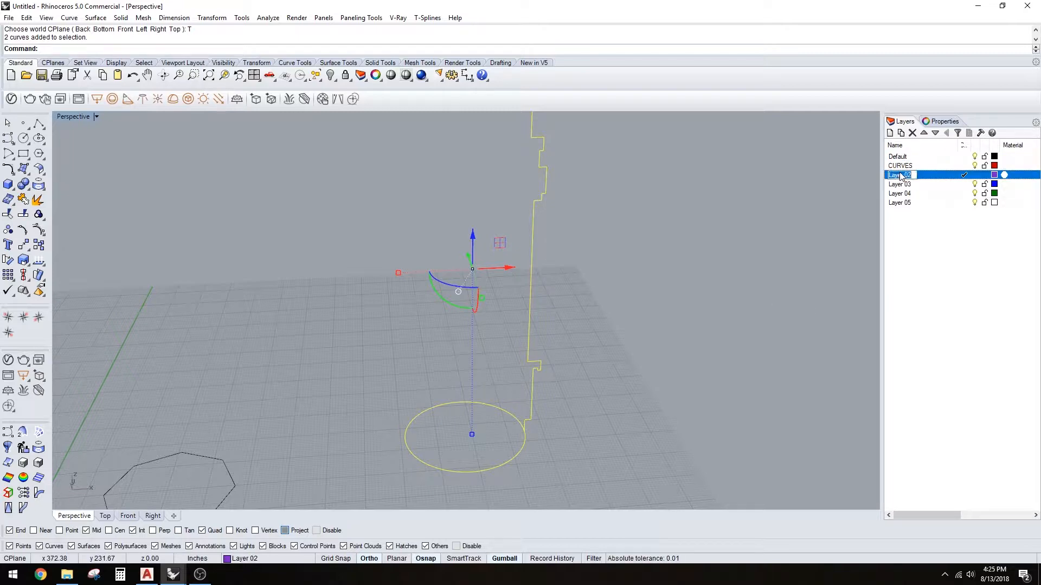
type("SWEEP")
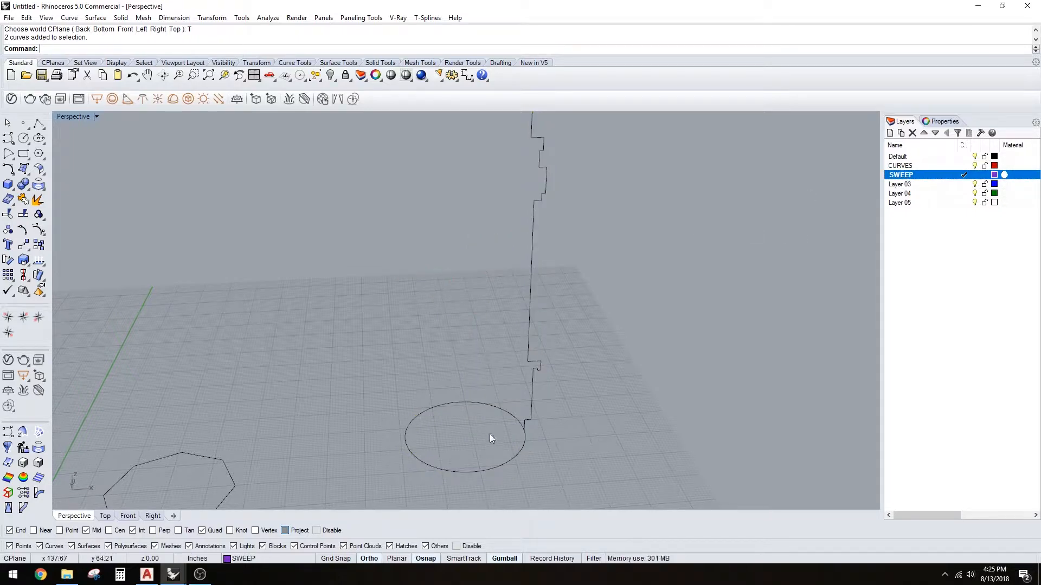
left_click_drag(491, 438, 551, 374)
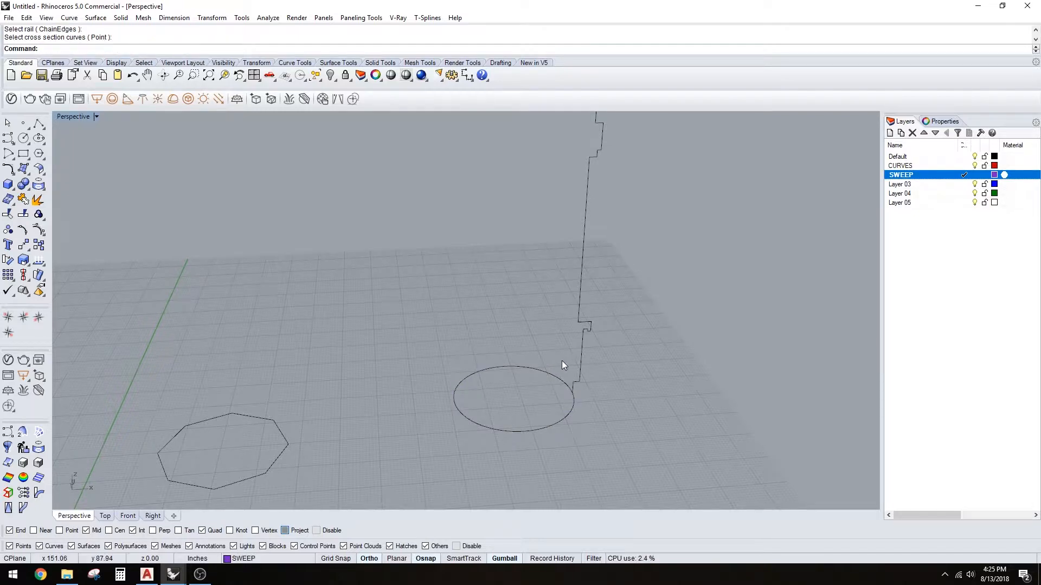
Step: Sweep the profile along the circle rail with Freeform style to create the column surface
left_click(520, 370)
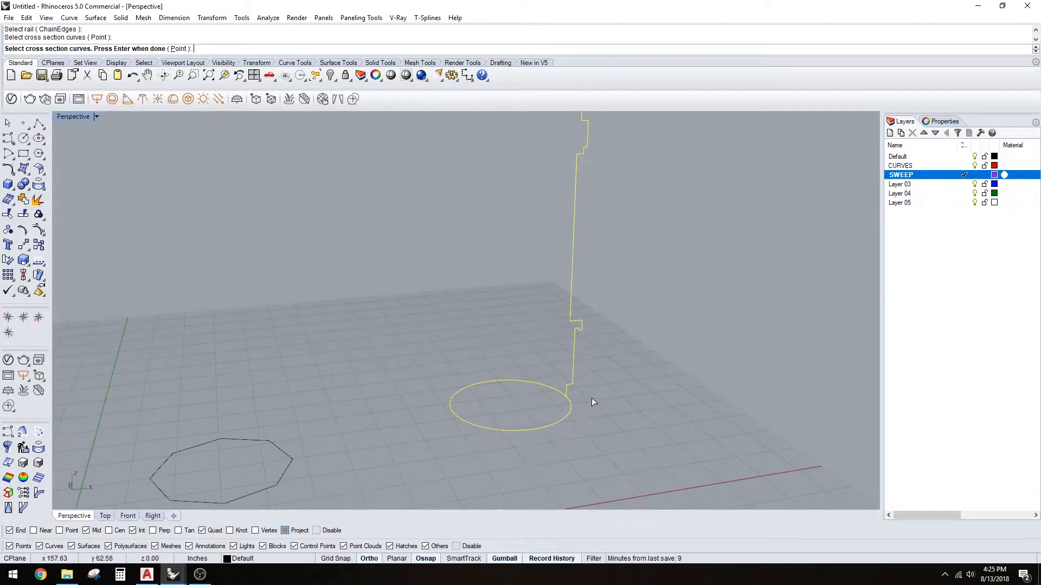
key("Enter")
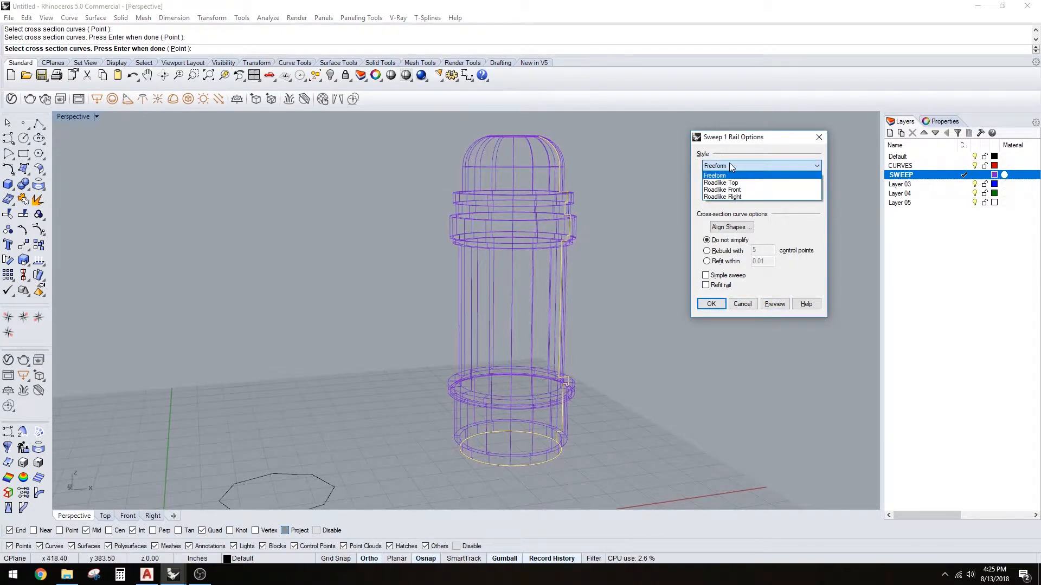
left_click(721, 183)
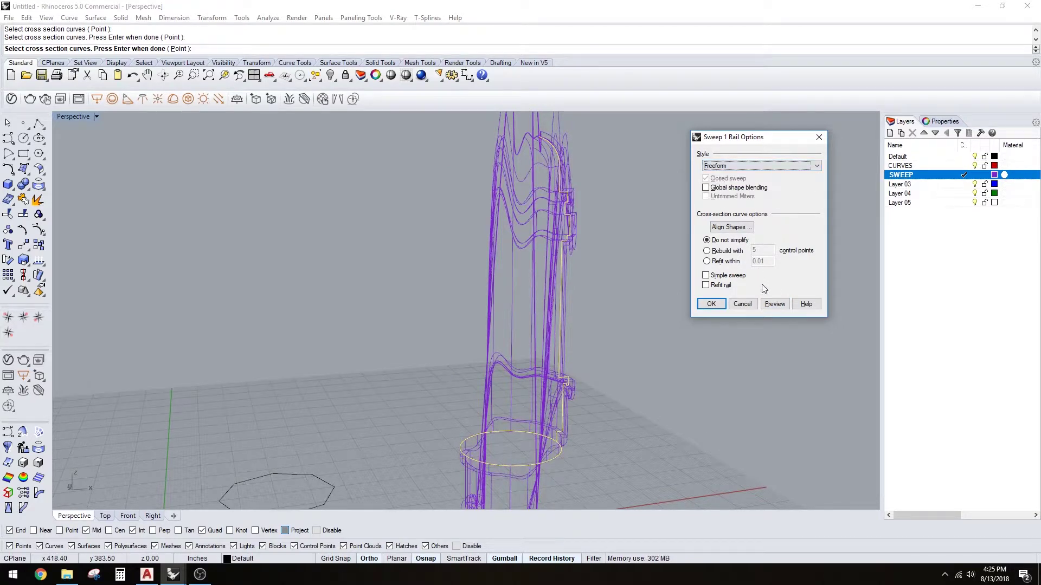
left_click(711, 304)
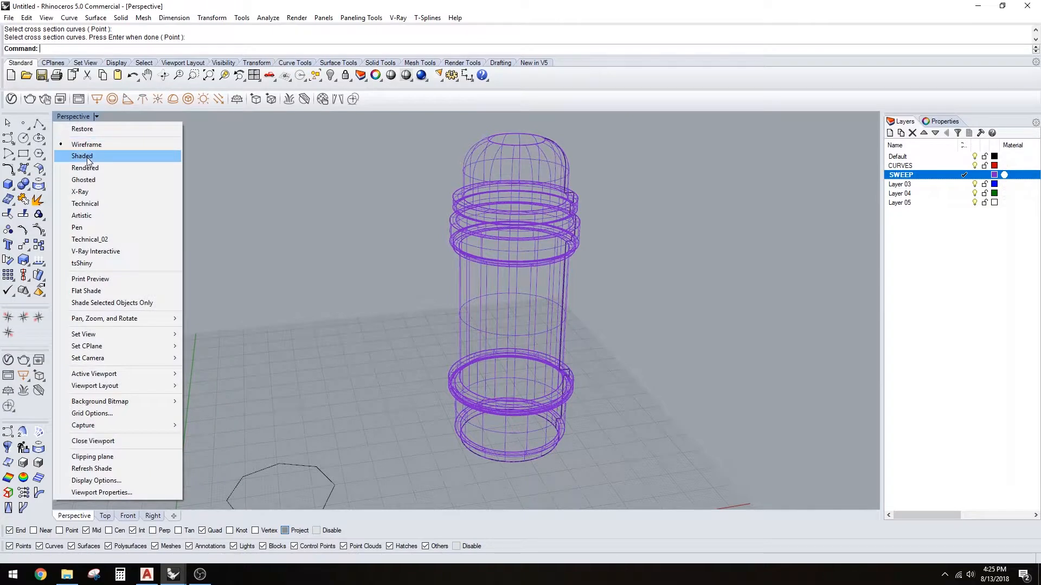
Step: Preview the column in Shaded display, then return the viewport to Wireframe
left_click(82, 157)
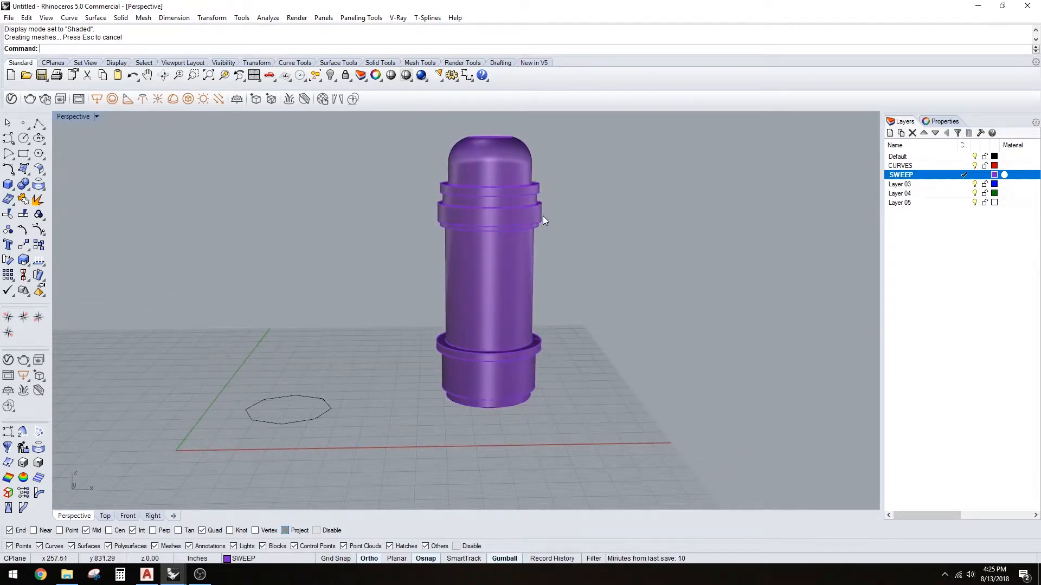
left_click(95, 117)
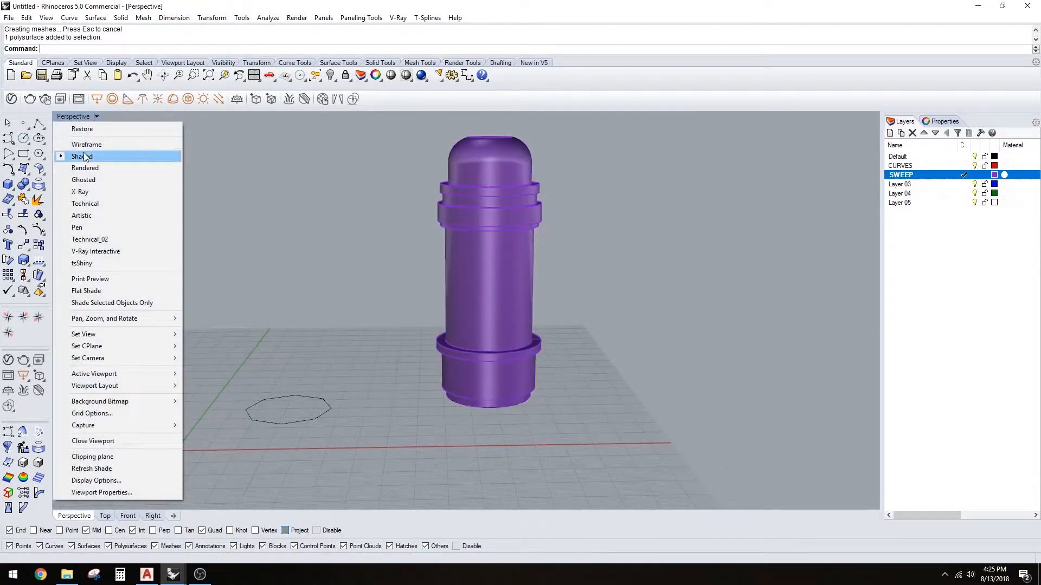
left_click(87, 144)
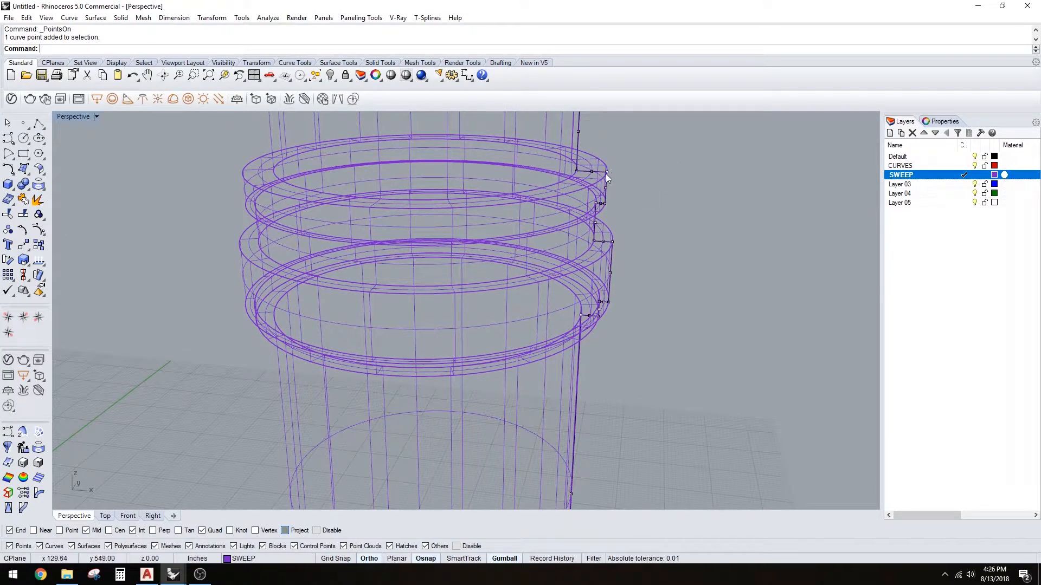
Step: Pull a profile point to flare the upper ring, undo the excess, and pick collar and base points
left_click_drag(605, 179, 657, 175)
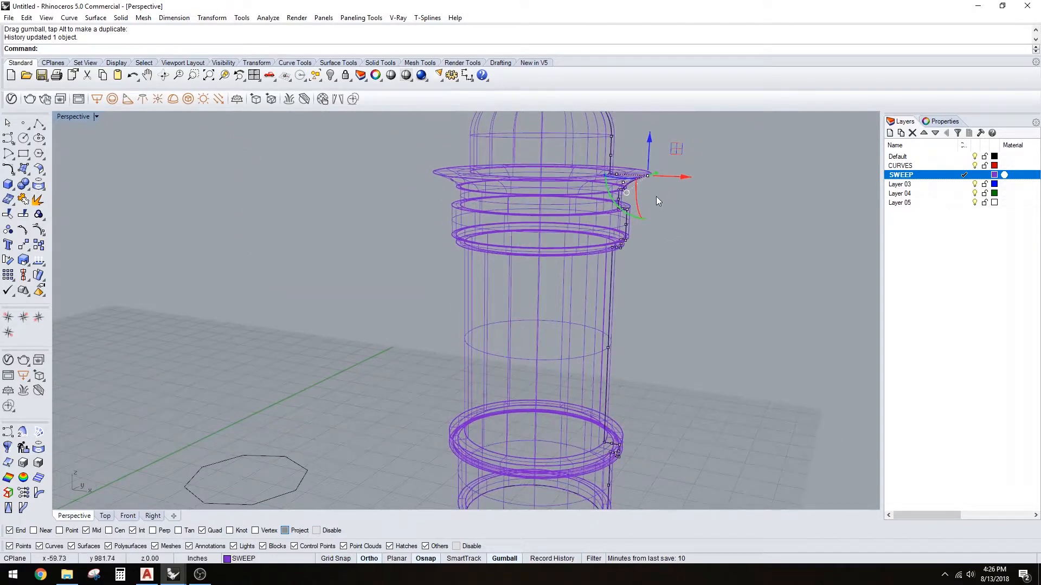
key("Ctrl+z")
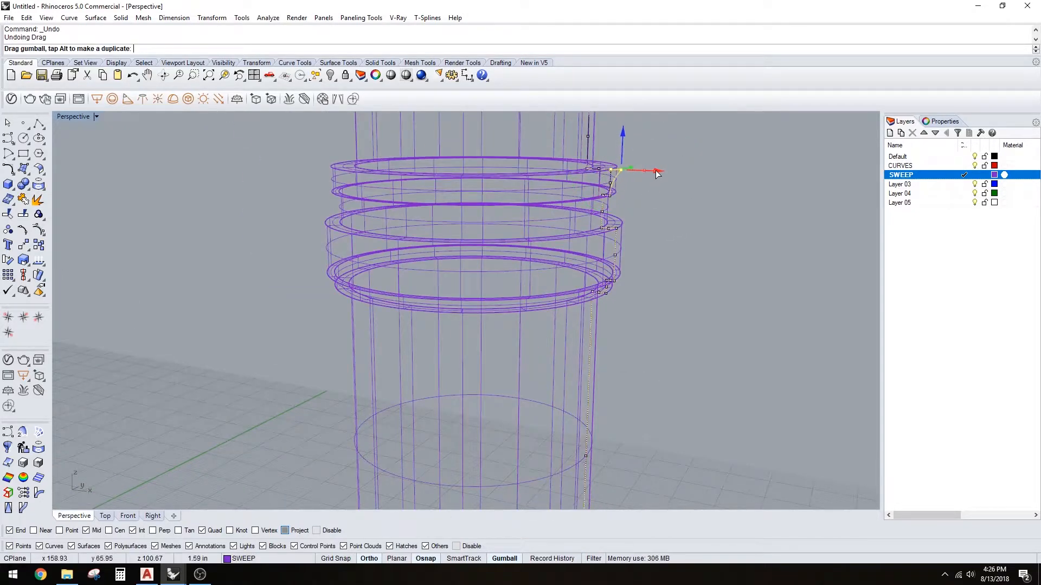
left_click(96, 117)
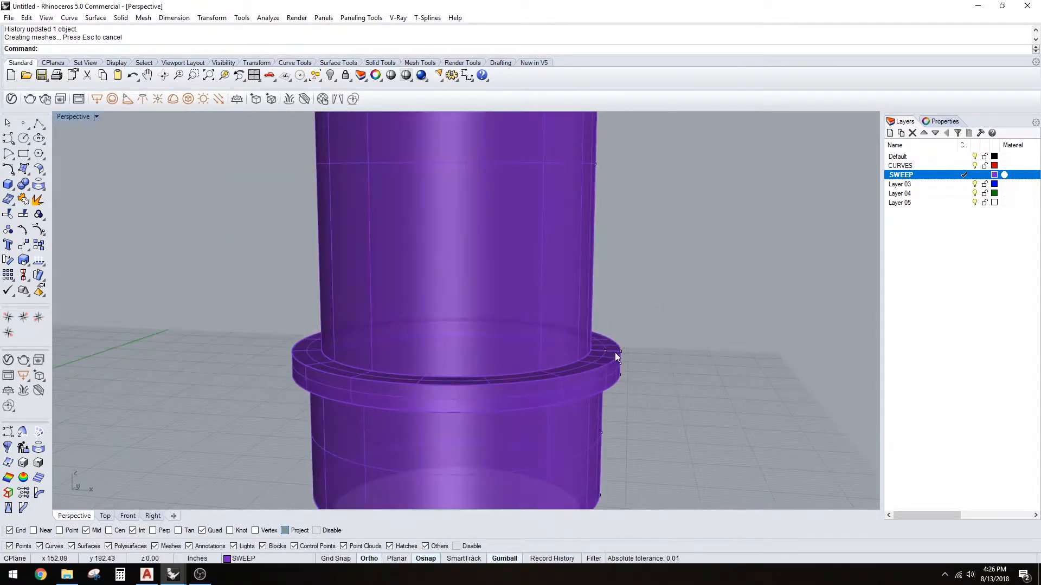
left_click(615, 356)
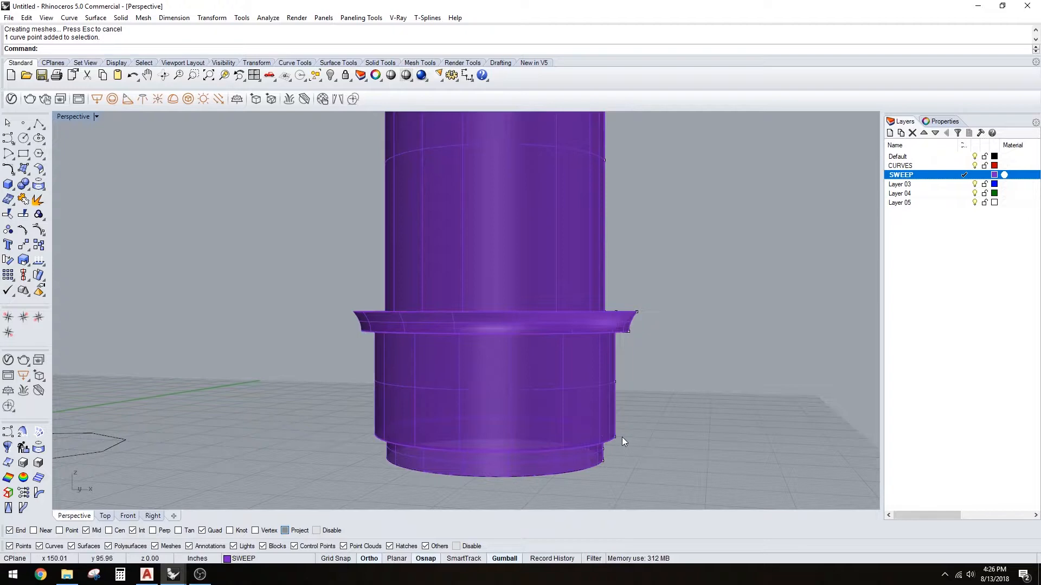
left_click(603, 441)
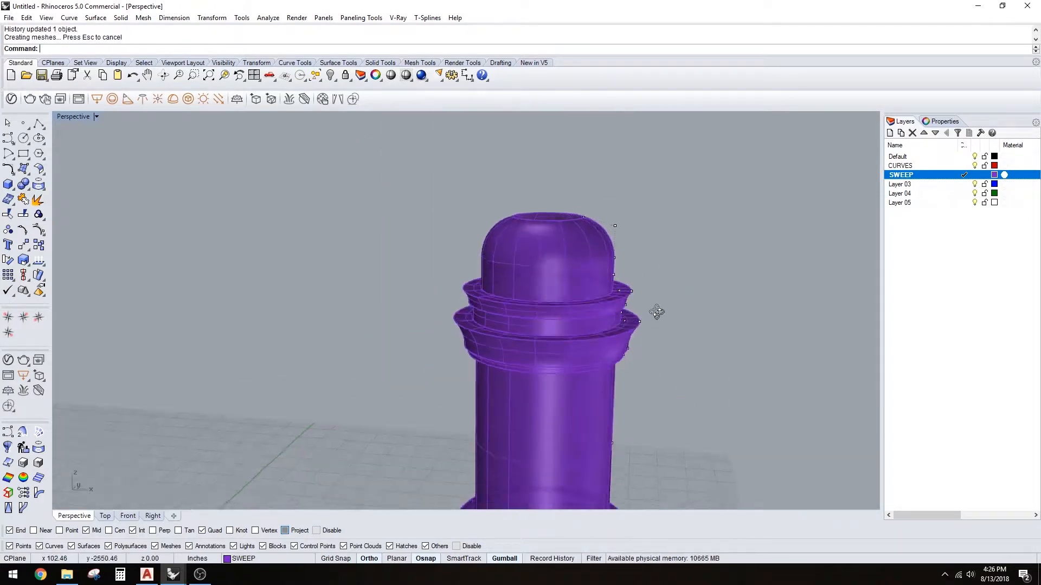
Step: Move the top profile points with the gumball to taper the capital
left_click_drag(657, 312, 641, 255)
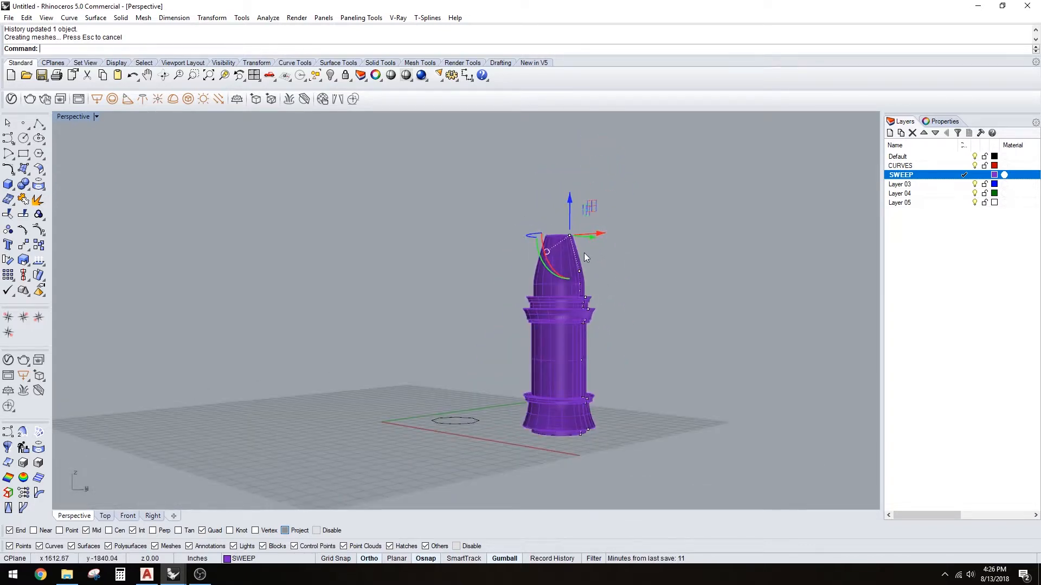
left_click_drag(584, 259, 638, 319)
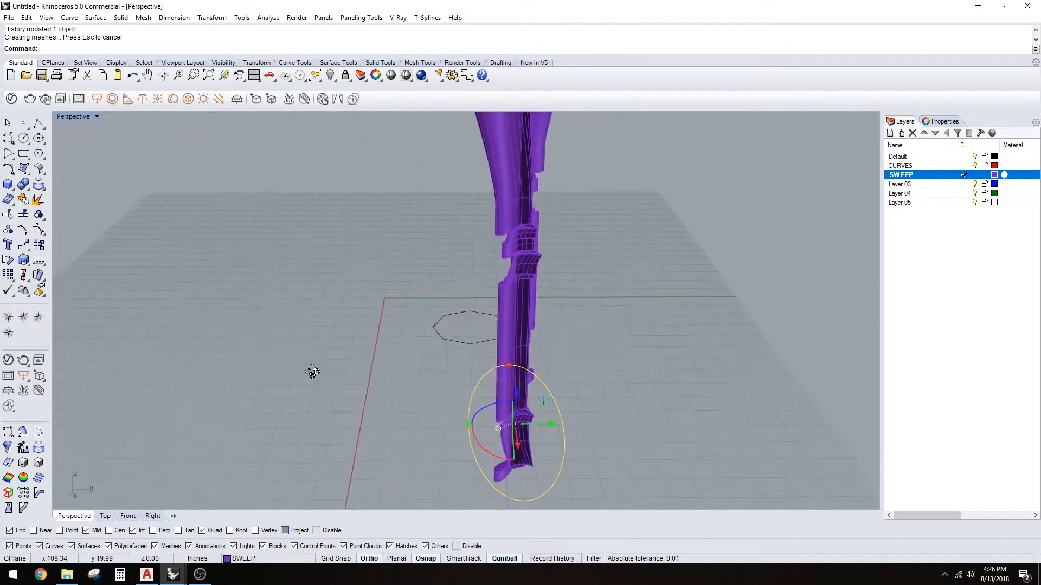
Step: Rotate the base circle with the gumball, distorting the swept column, then undo it
left_click_drag(312, 372, 491, 369)
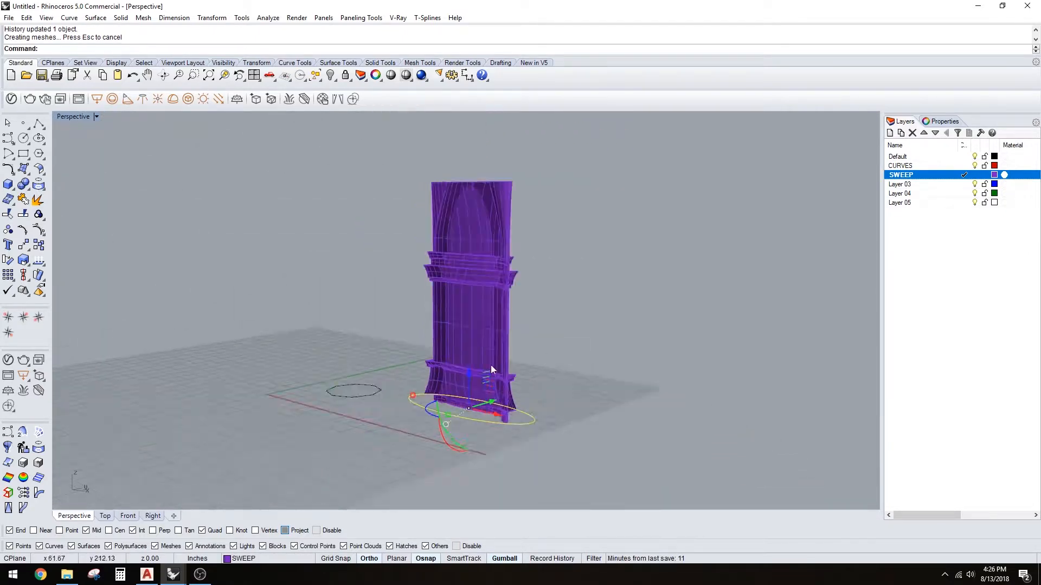
key("Ctrl+z")
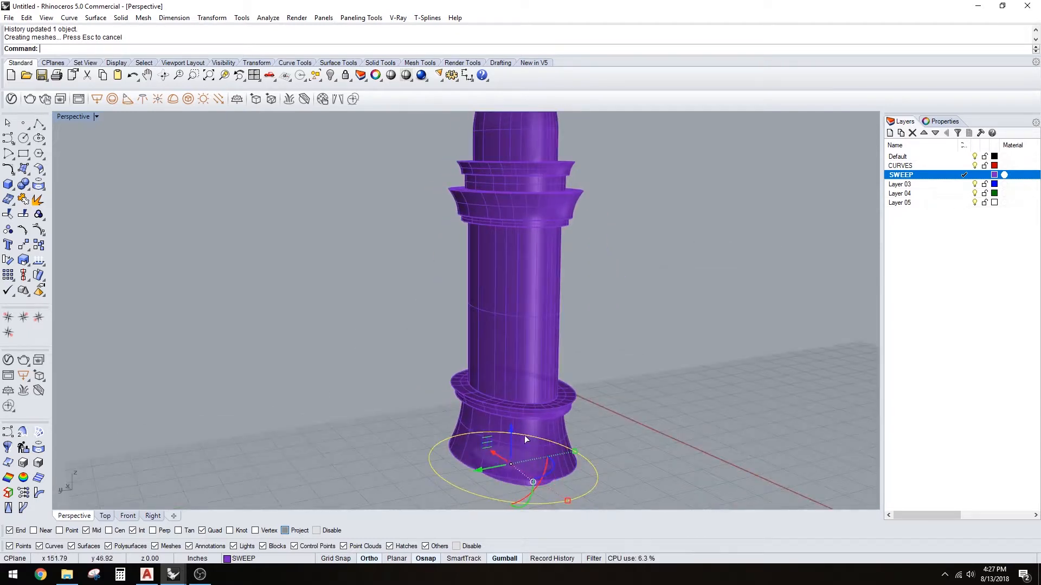
key("Ctrl+z")
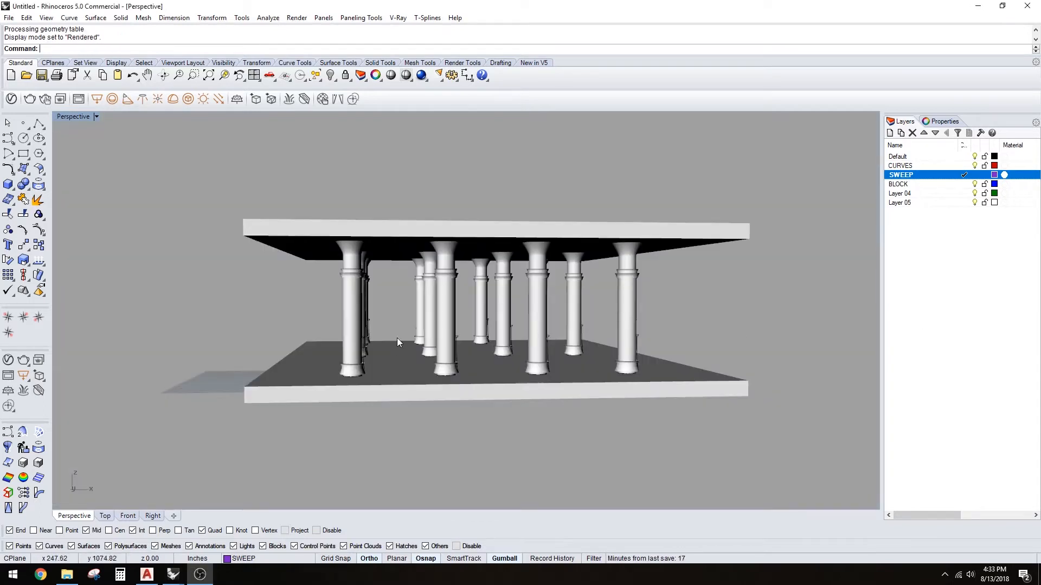
left_click_drag(398, 341, 468, 279)
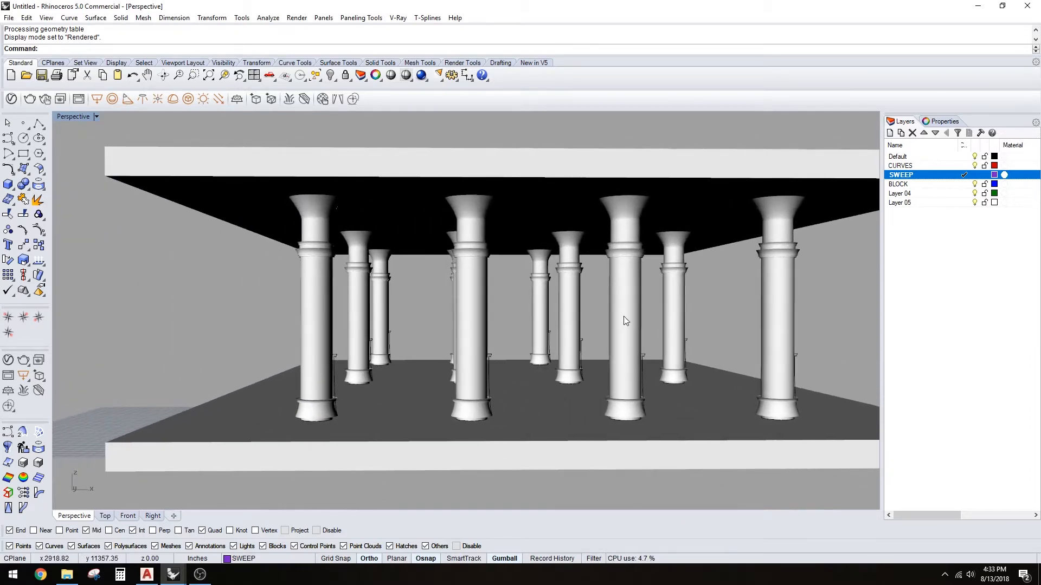
left_click_drag(625, 321, 545, 334)
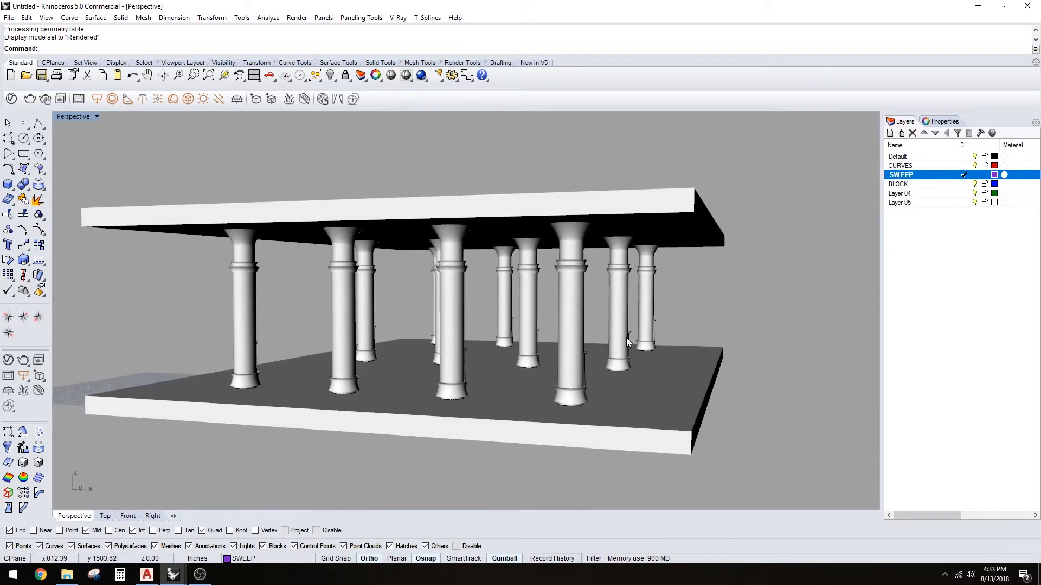
right_click(586, 311)
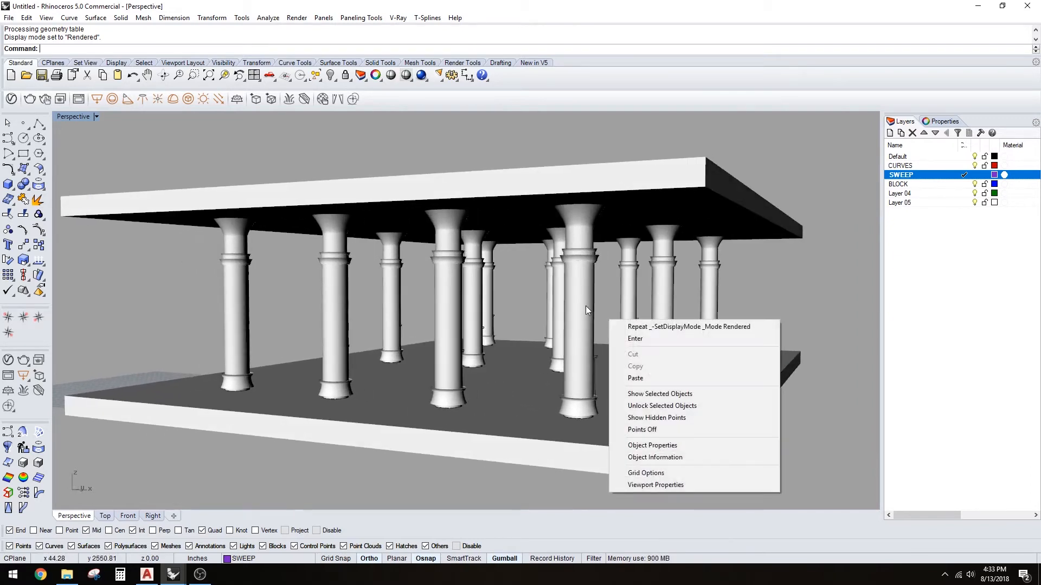